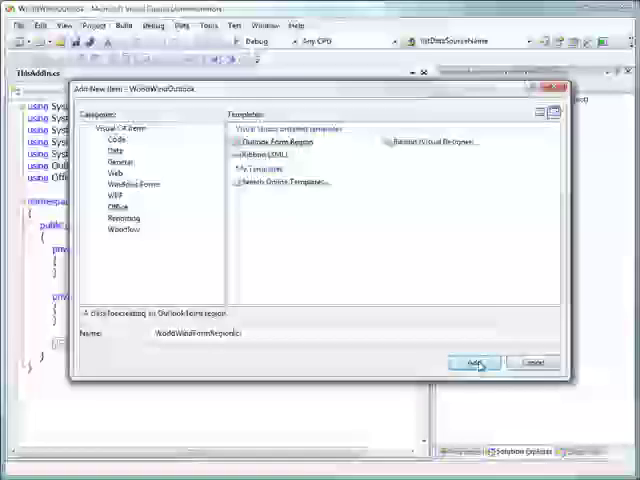
Create a new separate form region named WorldWindFormRegion shown on Contact items instead of Mail Message.
left_click(476, 362)
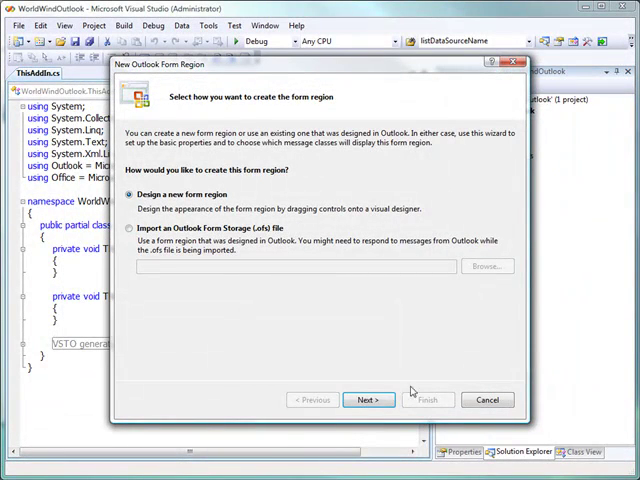
left_click(368, 400)
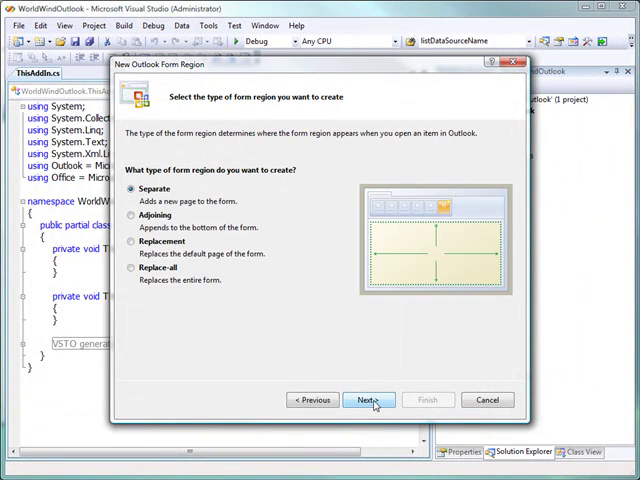
left_click(368, 400)
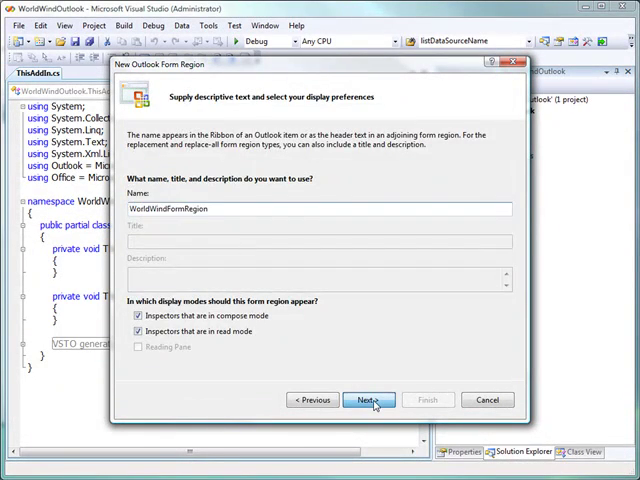
left_click(368, 400)
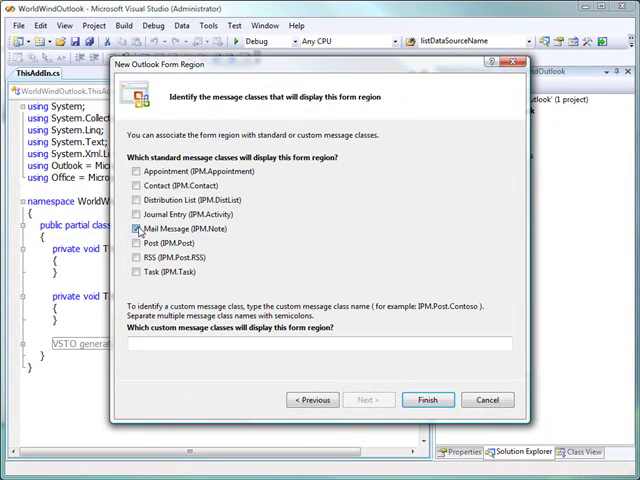
left_click(132, 184)
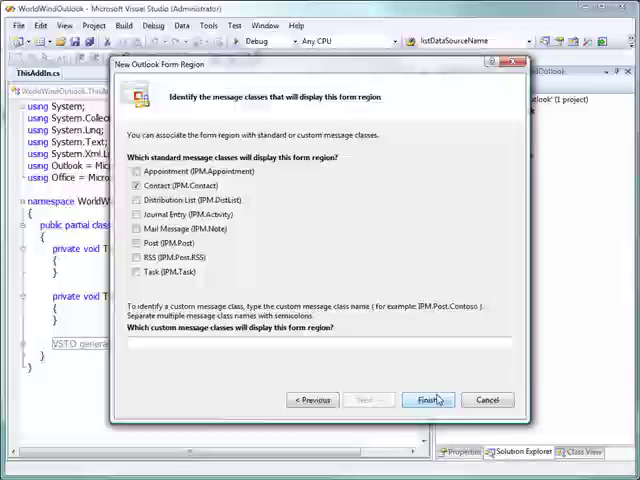
left_click(428, 400)
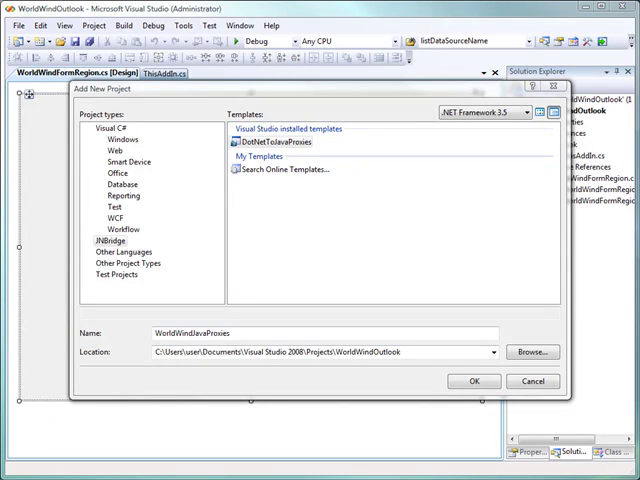
Create the WorldWindJavaProxies project and open its DotNetToJavaProxies.jnb definition file.
left_click(474, 380)
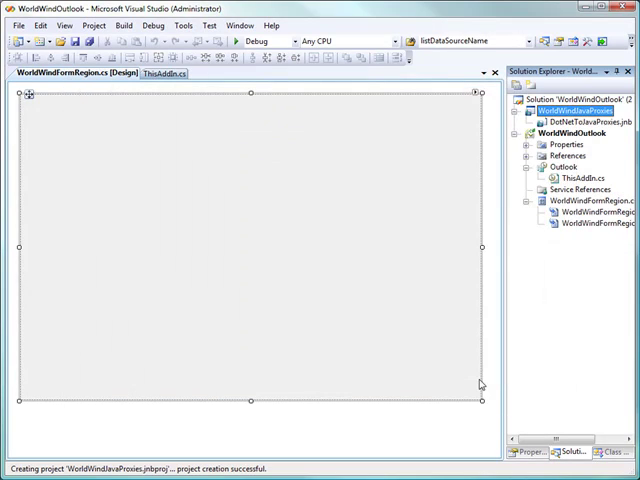
left_click(584, 120)
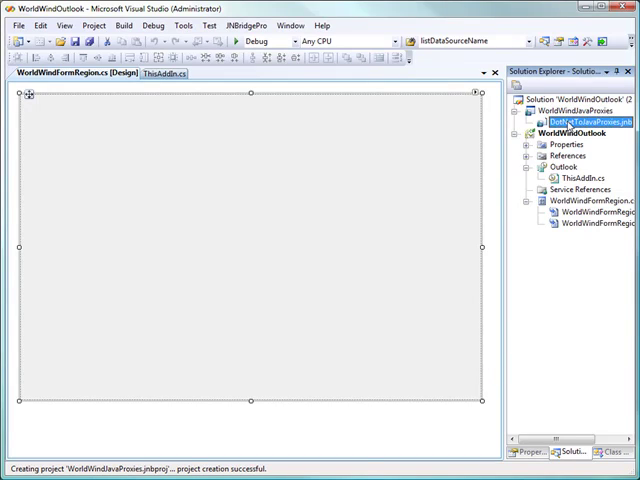
double_click(576, 120)
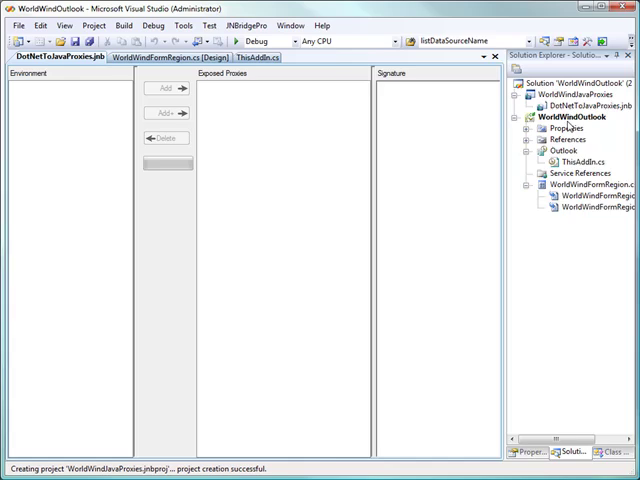
Load worldwind.jar into the JNBridge proxy definition via Add JAR.
left_click(156, 92)
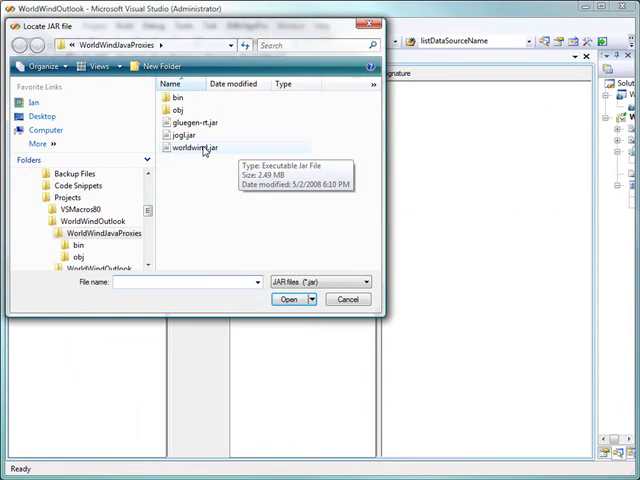
left_click(198, 148)
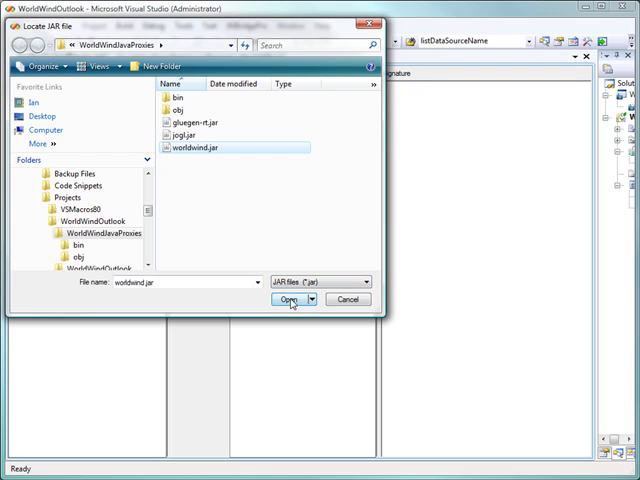
left_click(290, 300)
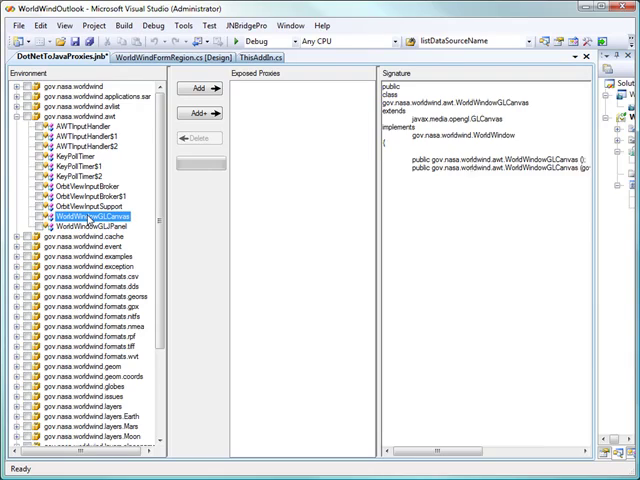
Select WorldWindowGLCanvas in the Environment tree to view its full method signatures.
left_click(84, 214)
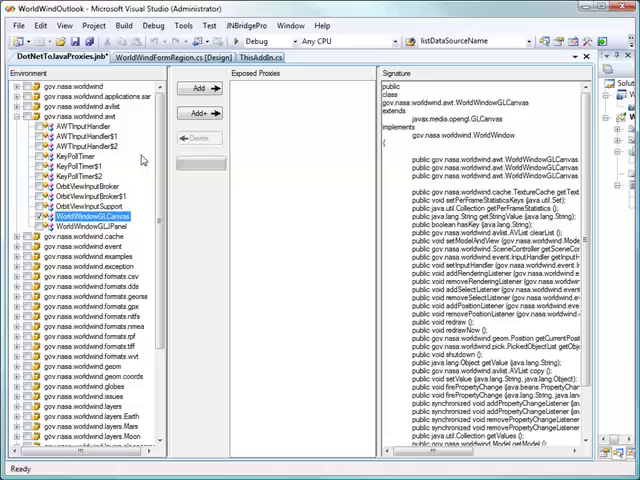
left_click(200, 112)
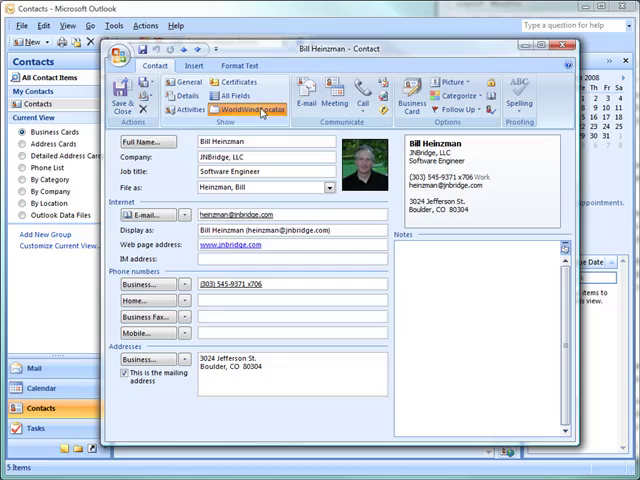
Show the WorldWindFormRegion page on the open contact to display the 3D globe.
left_click(248, 108)
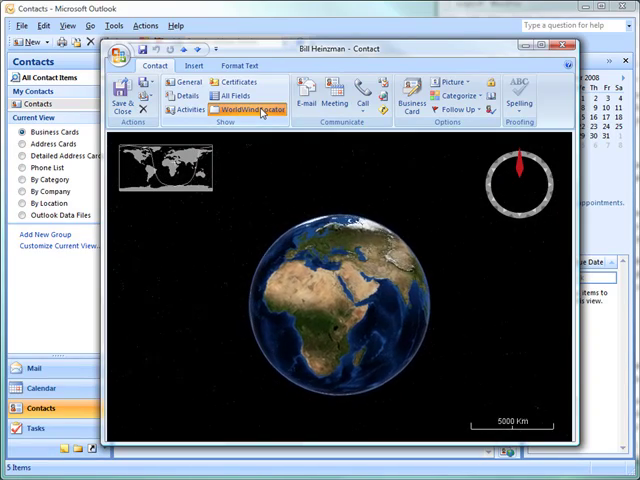